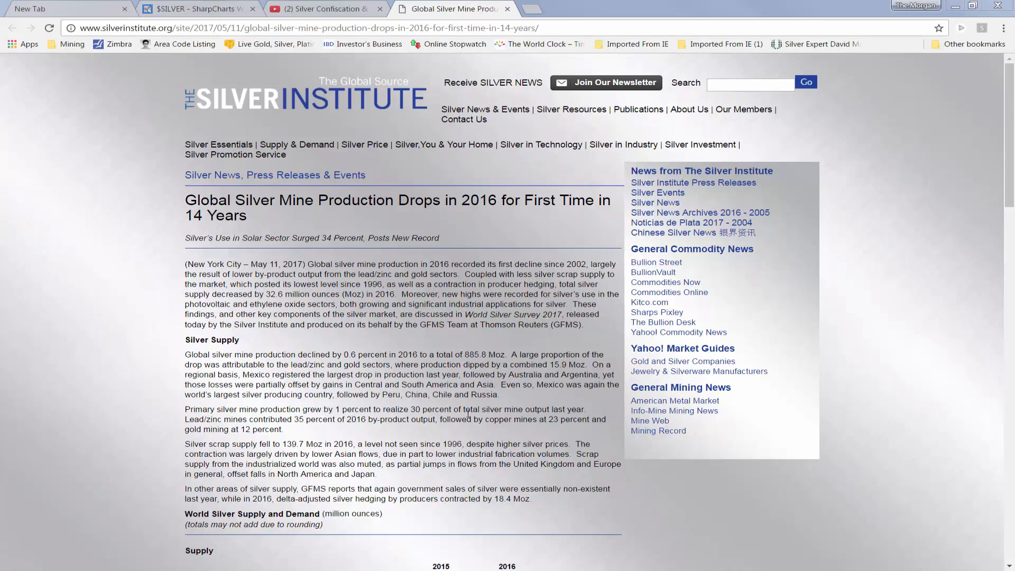
scroll("down", 3)
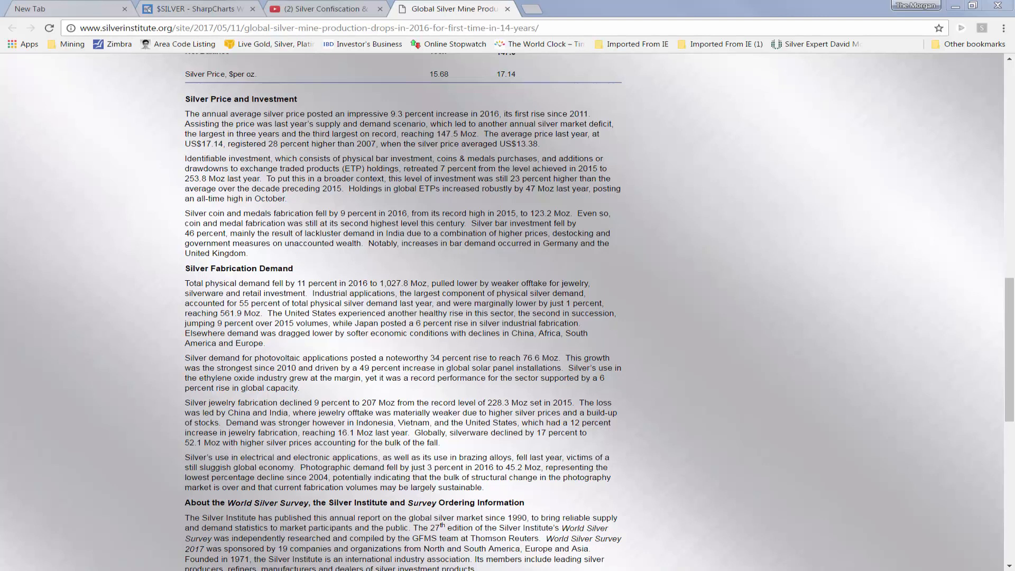
mouse_move(374, 134)
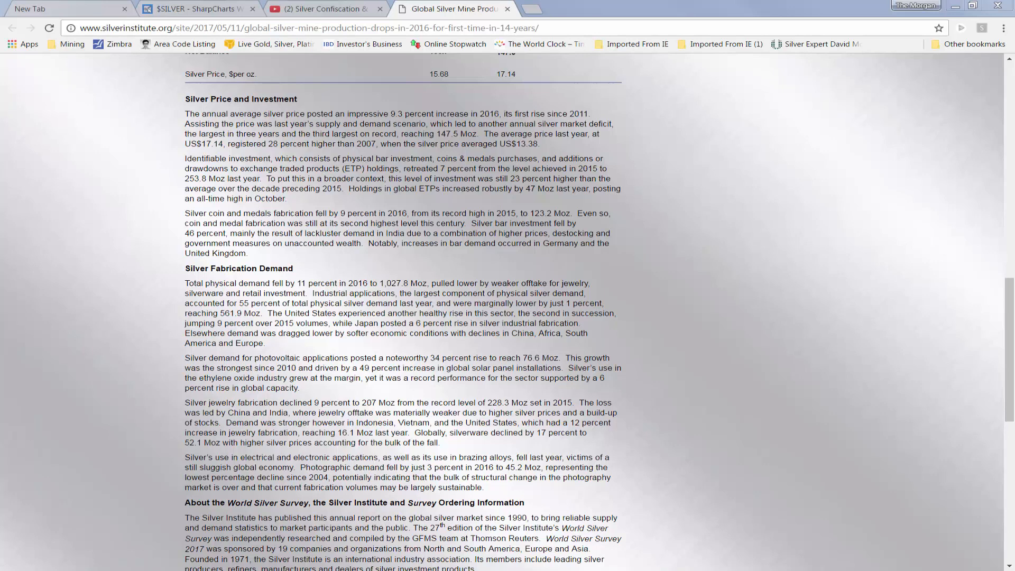
scroll("down", 3)
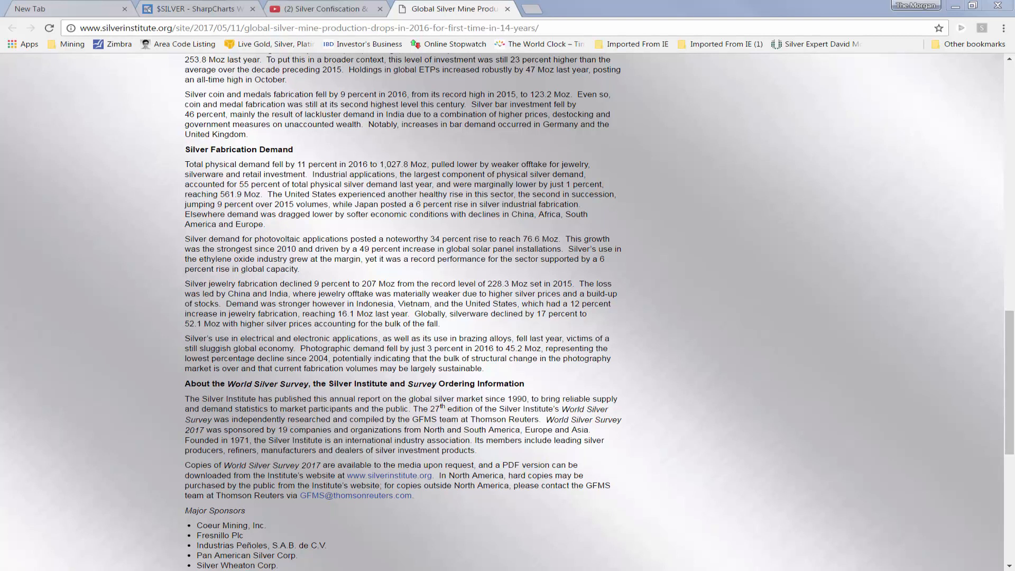
scroll("down", 3)
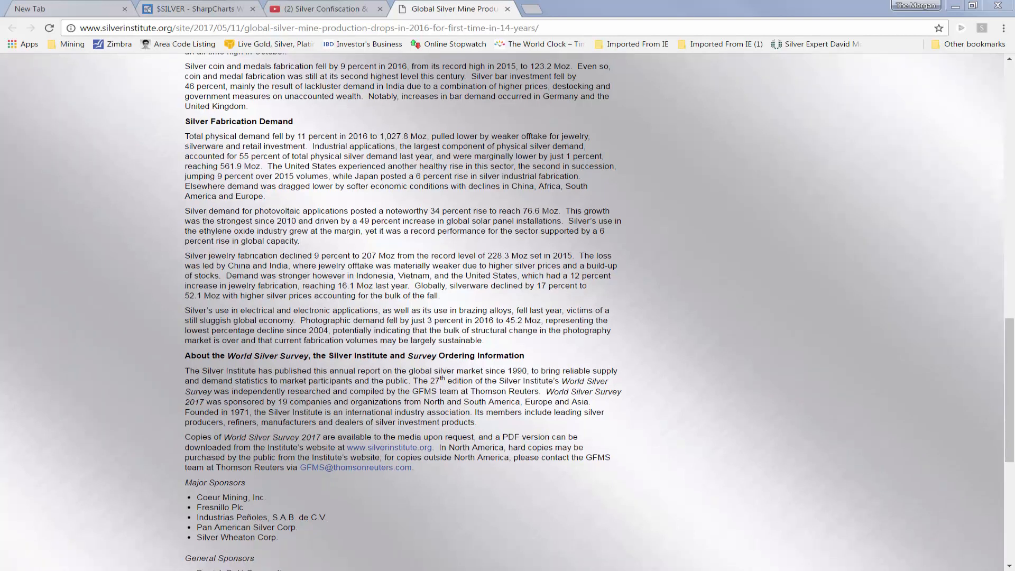